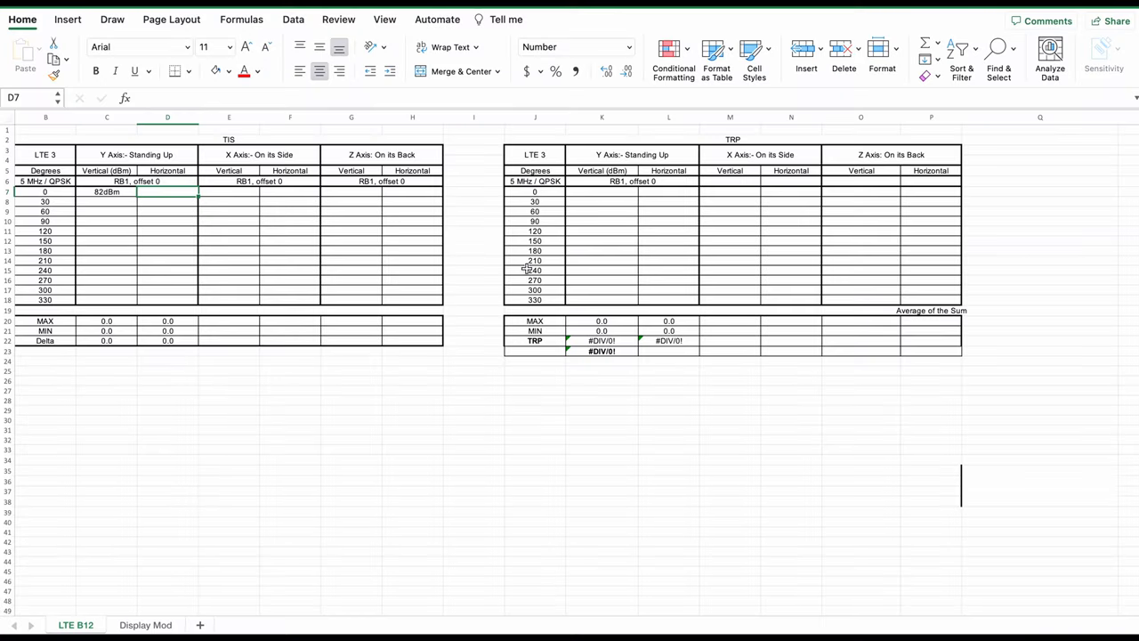
Enter the first TRP vertical measurement as 21.25 dBm and commit it.
click(602, 192)
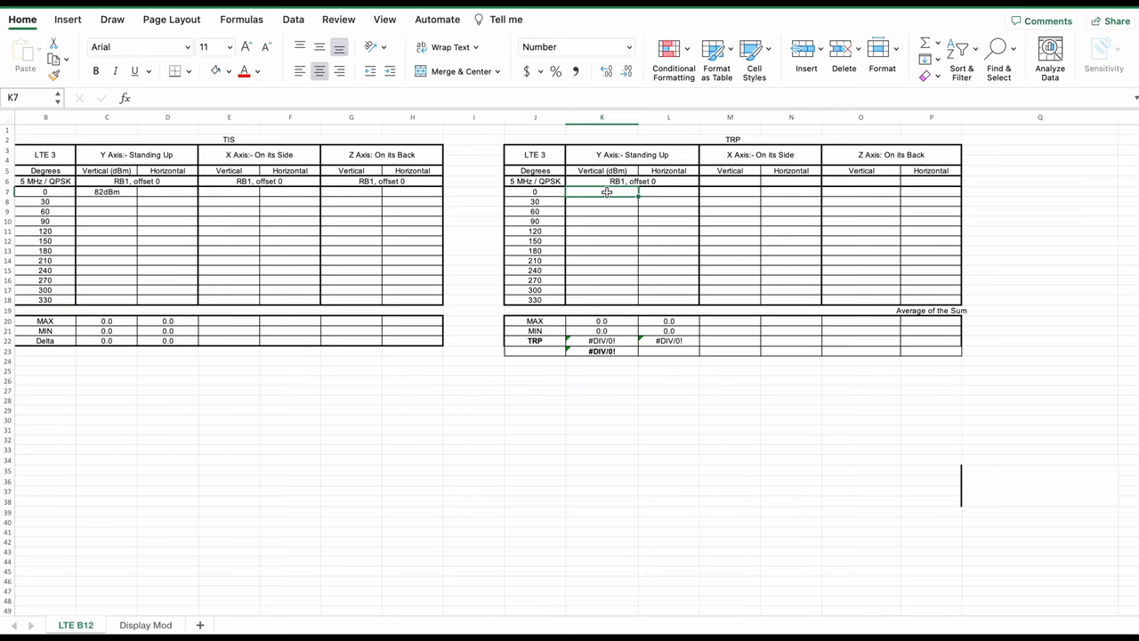
text(21.2)
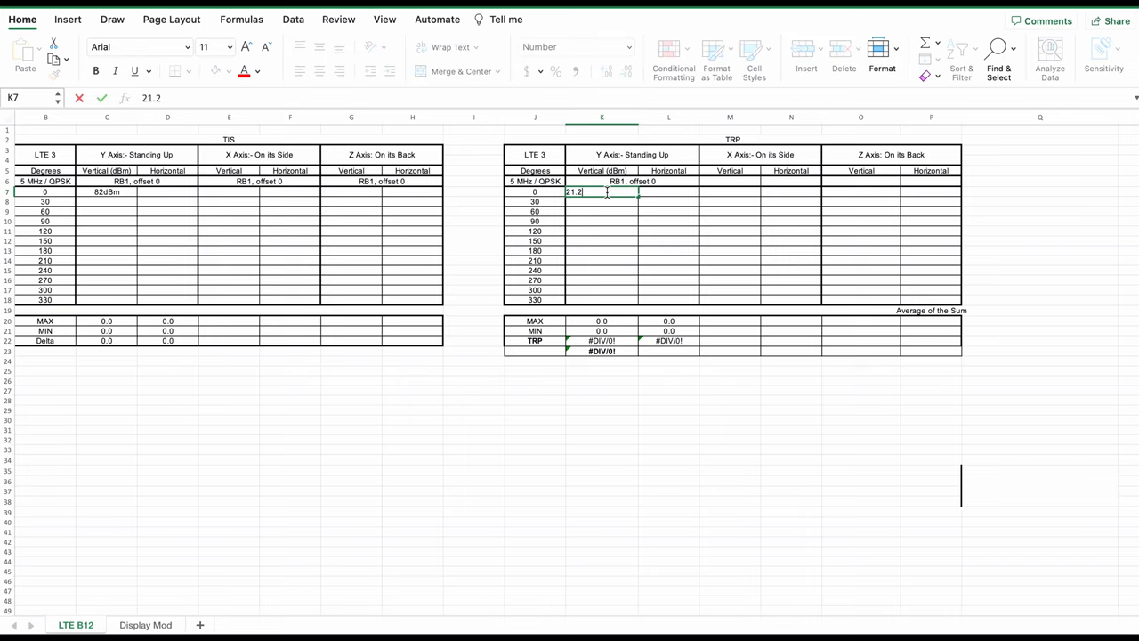
text(5dB)
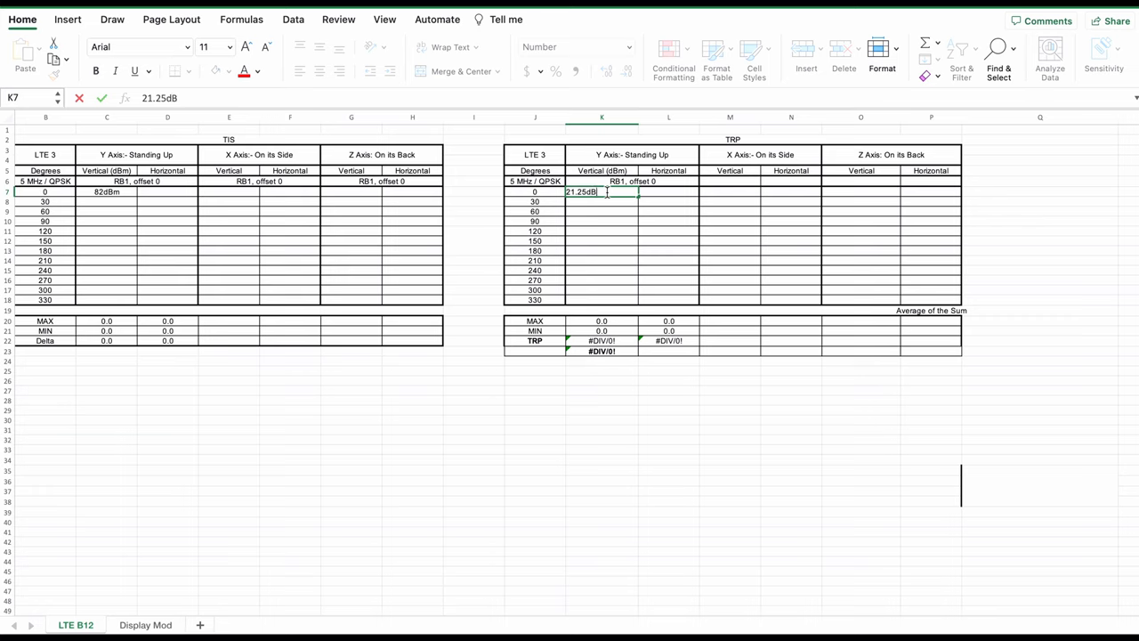
key(Backspace)
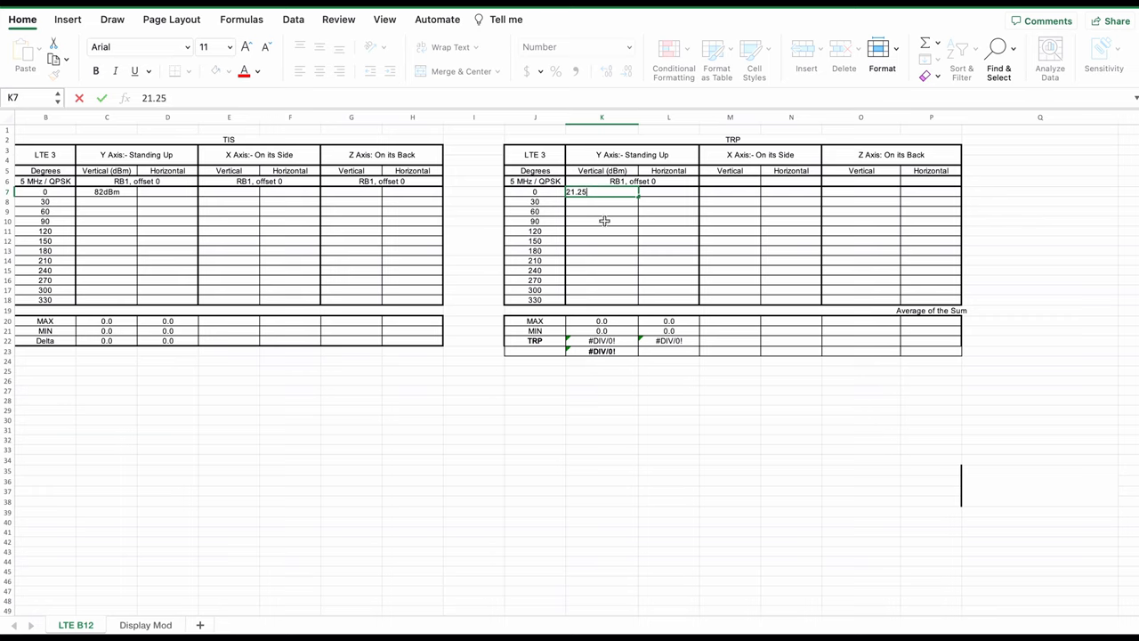
click(107, 192)
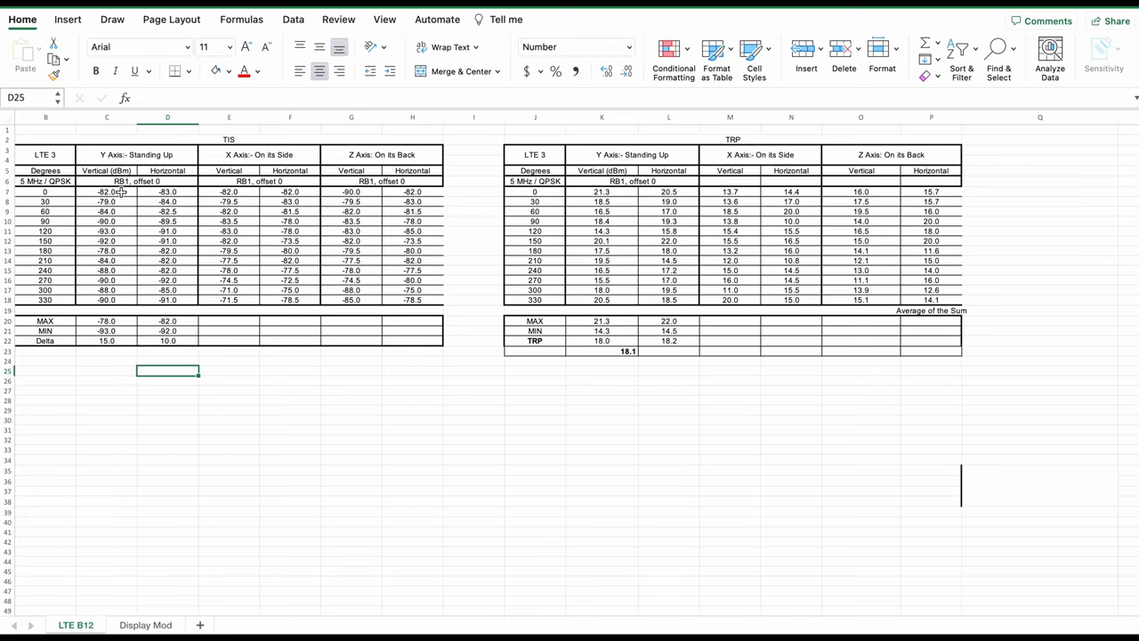
Add headers 'Vertical (mW)' in K25 and 'Horizontal (mW)' in L25.
click(107, 193)
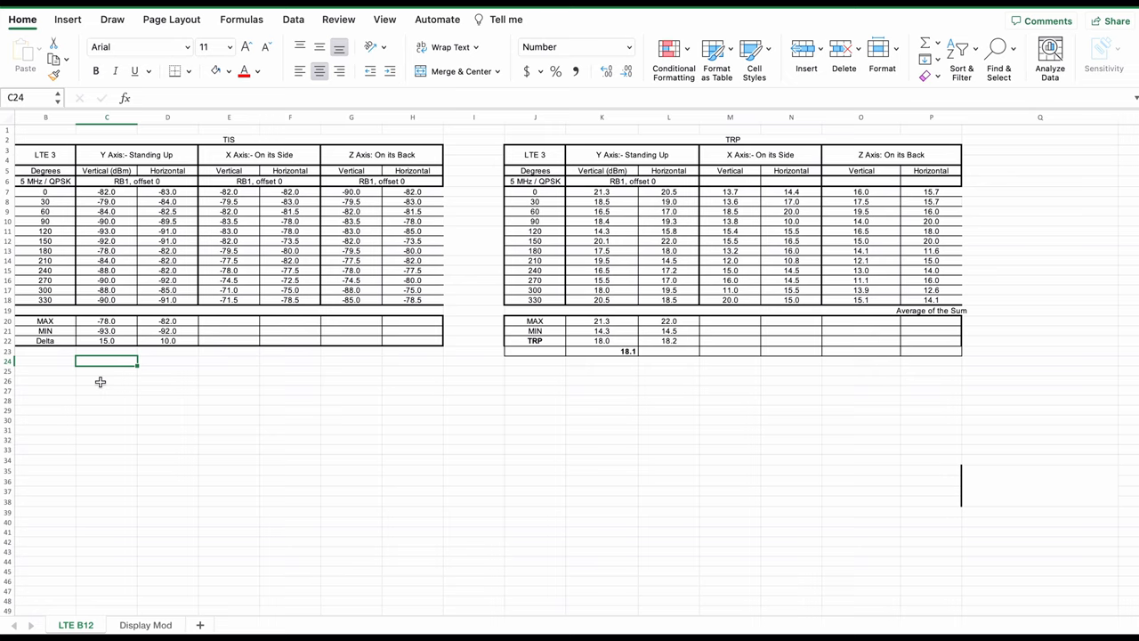
click(601, 381)
text(Vertical (mW))
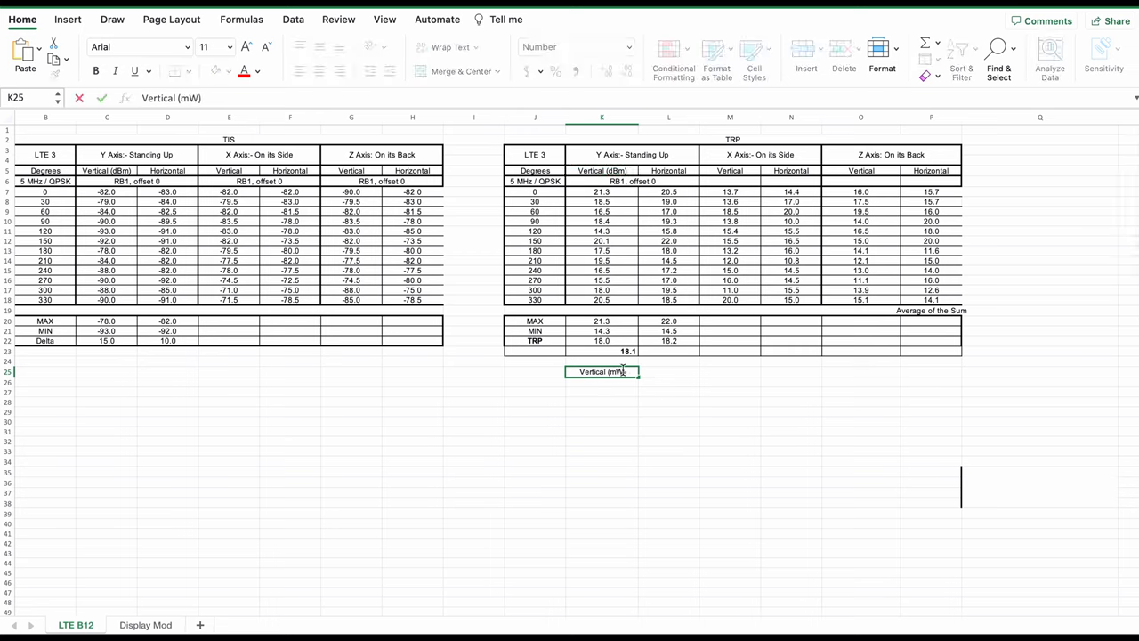
click(669, 392)
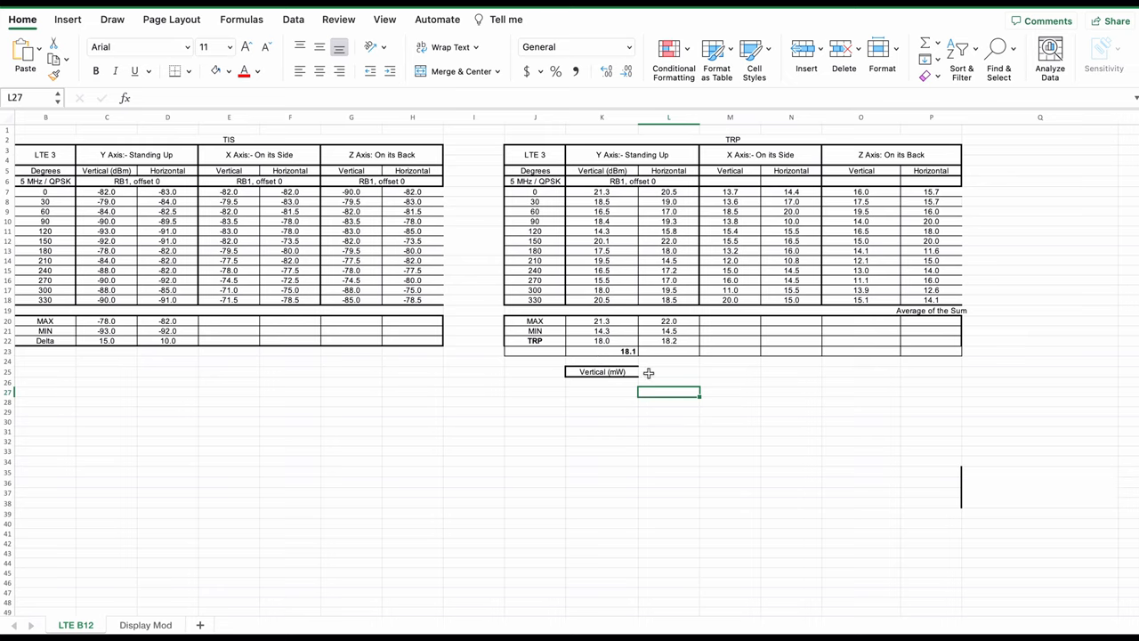
click(669, 372)
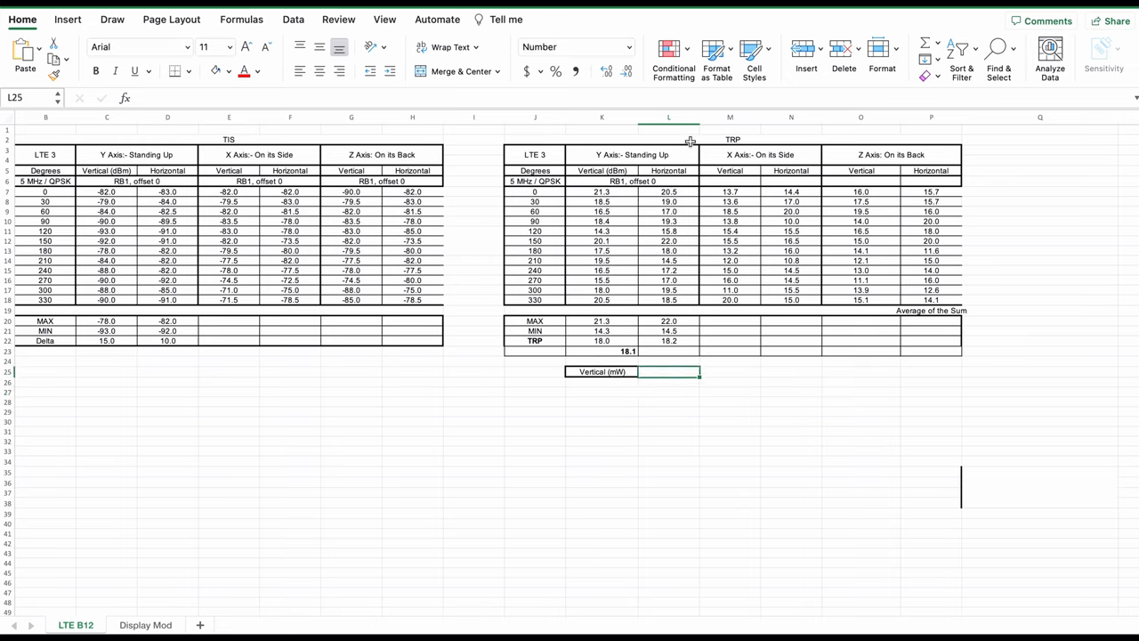
click(670, 171)
text(Horizontal ()
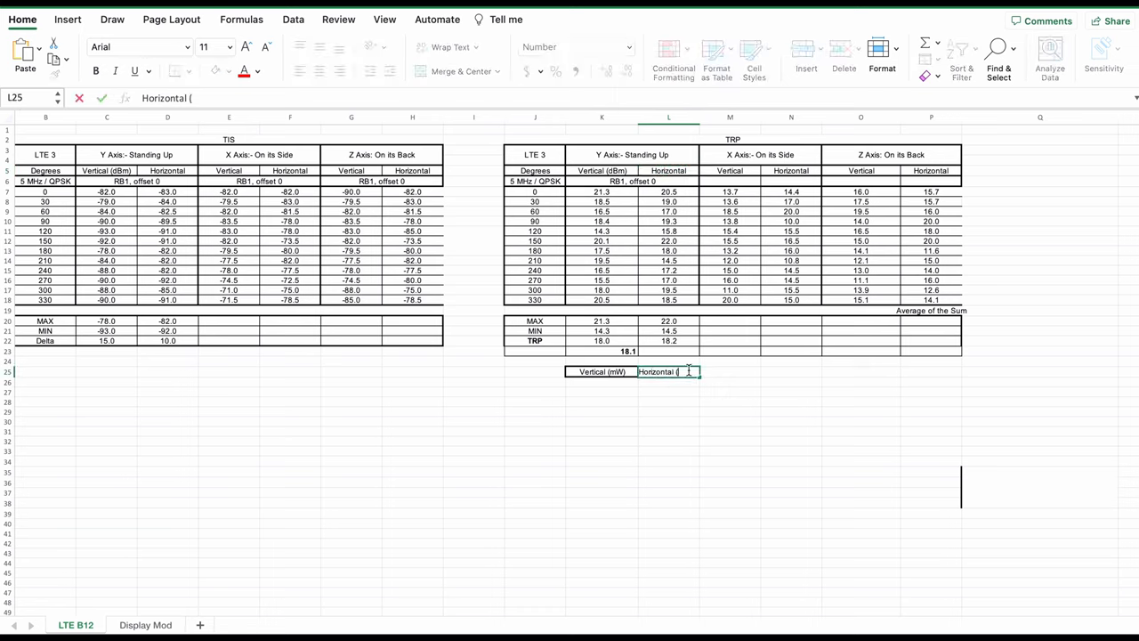
text(mW))
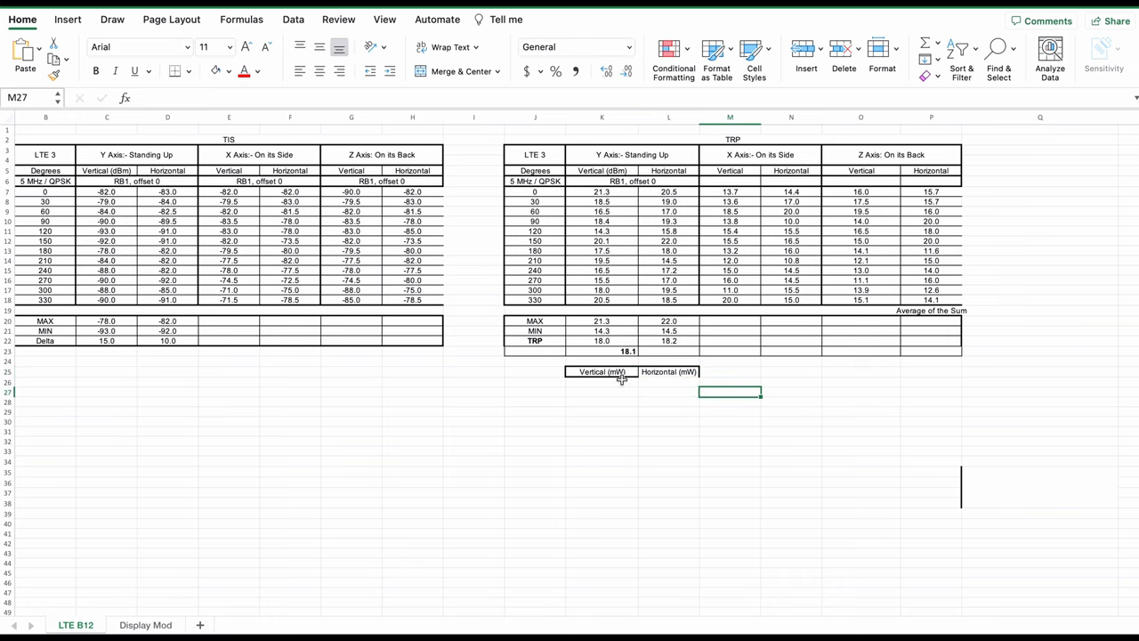
Enter =10^(K7/10) in K26 to convert the 0° vertical reading to about 133.35 mW.
click(601, 383)
text(=)
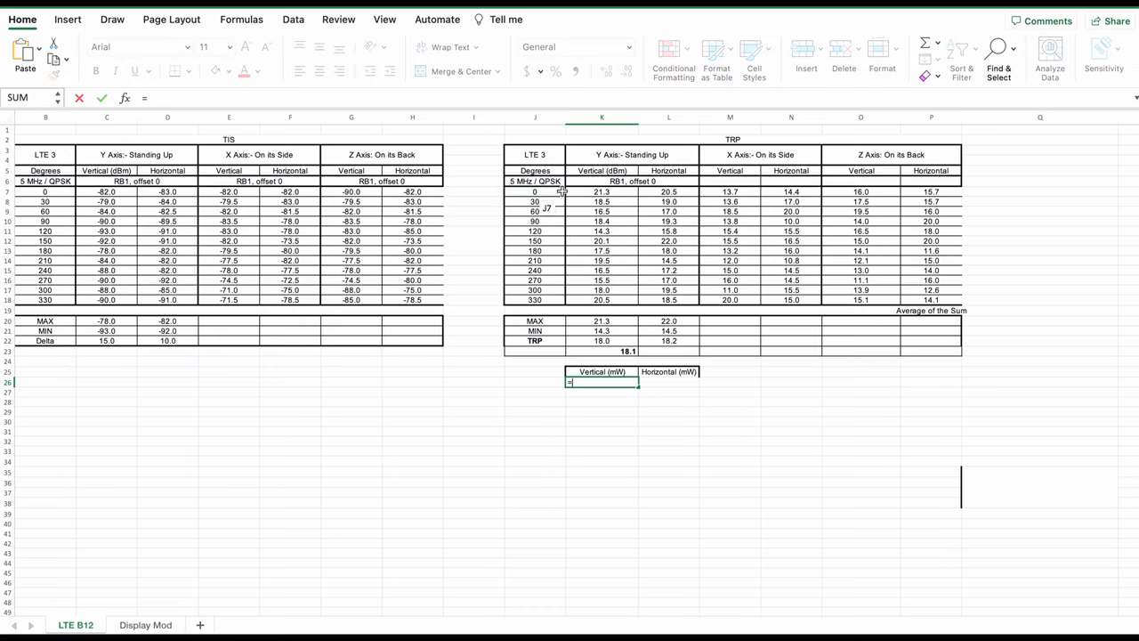
text(10)
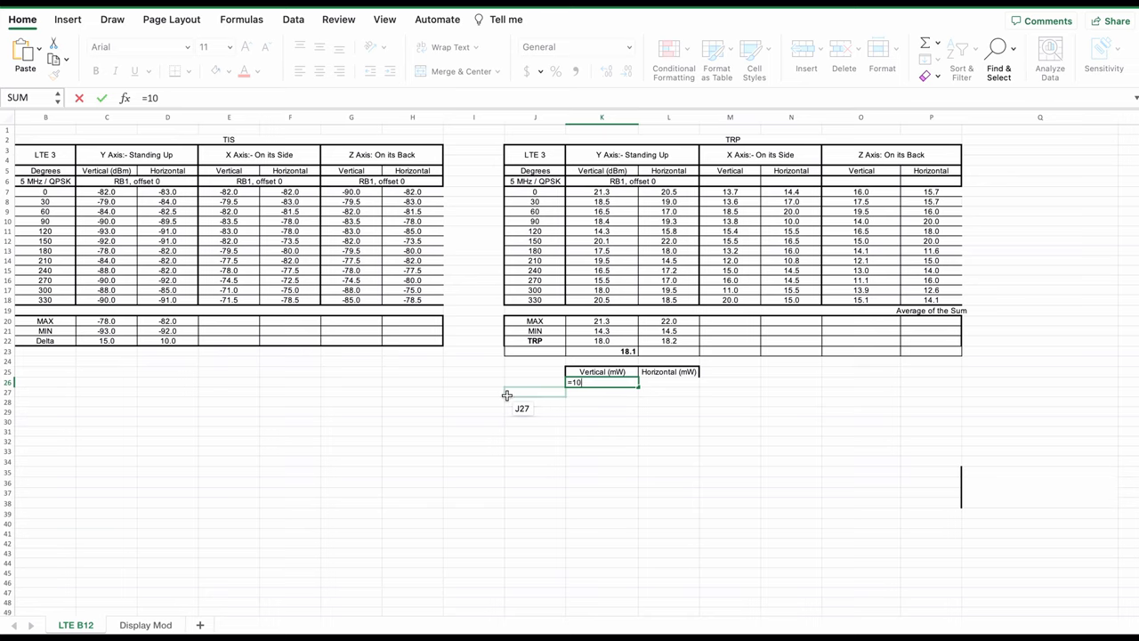
text(^)
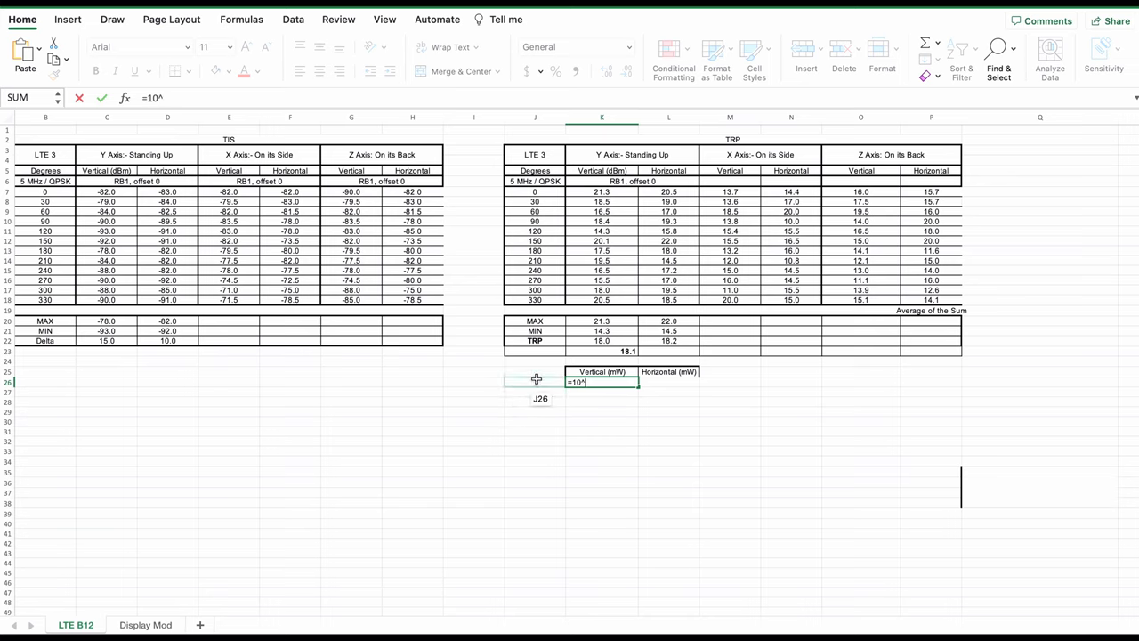
click(602, 192)
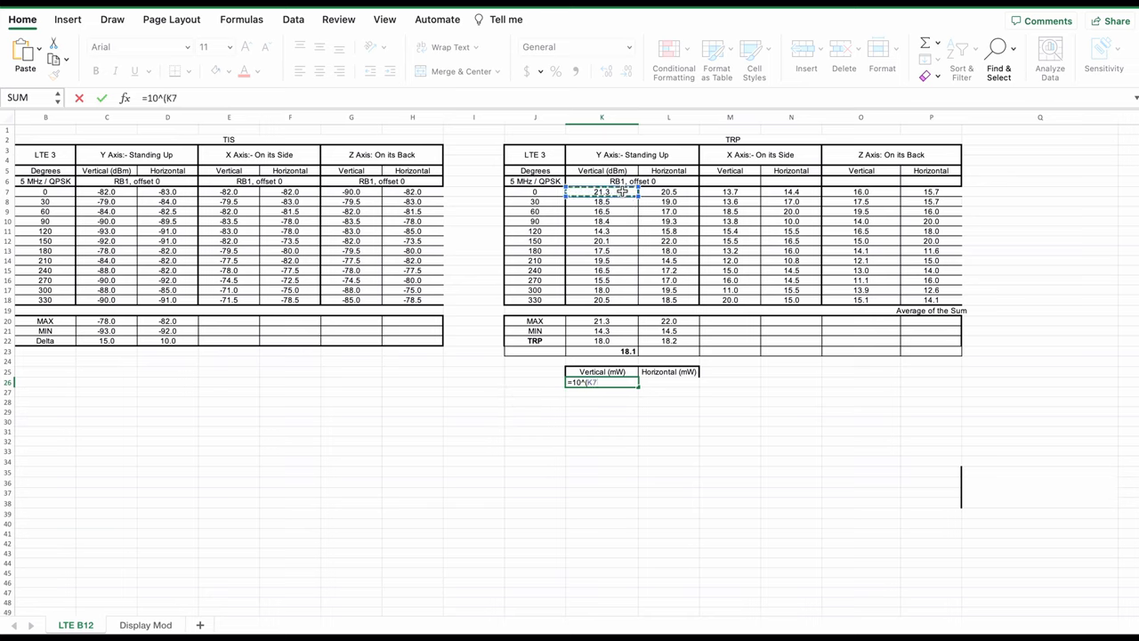
text(/)
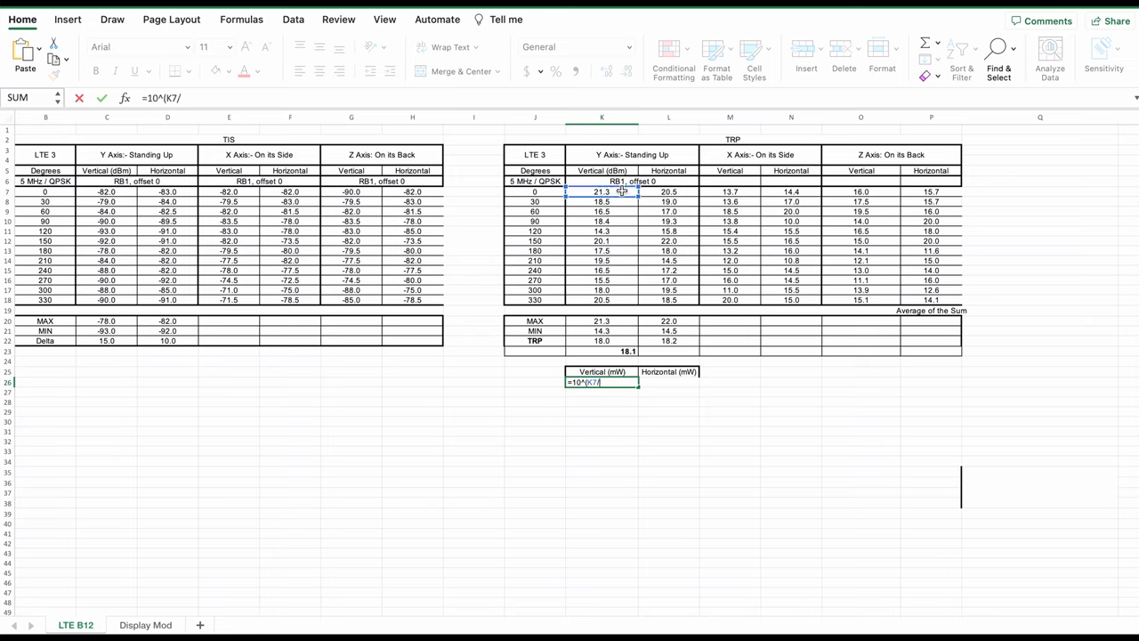
text(10))
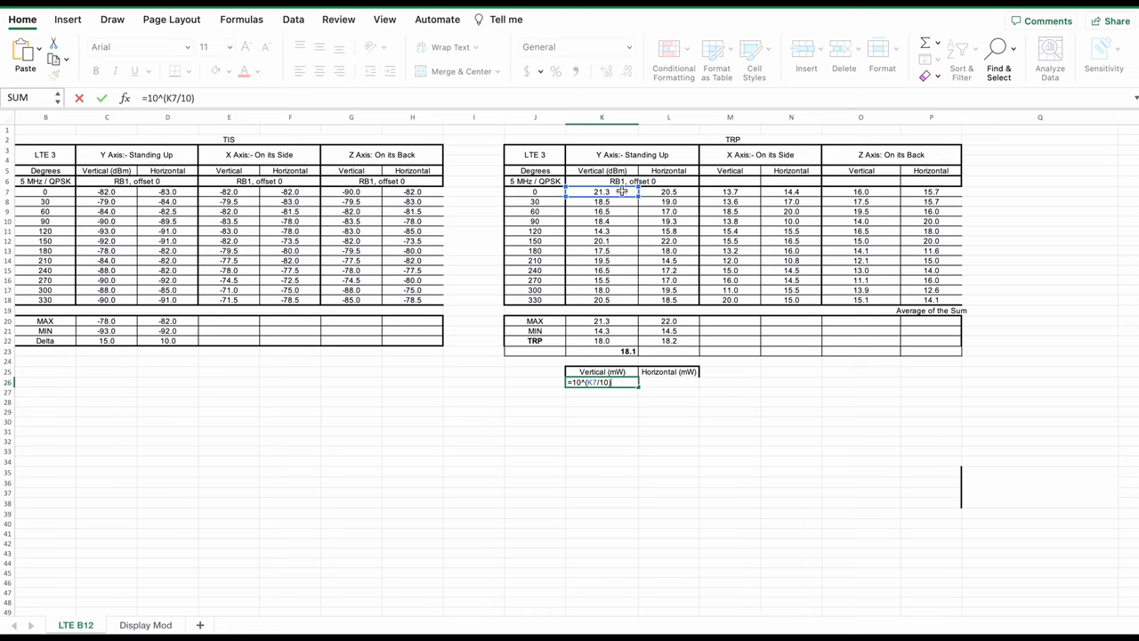
key(Return)
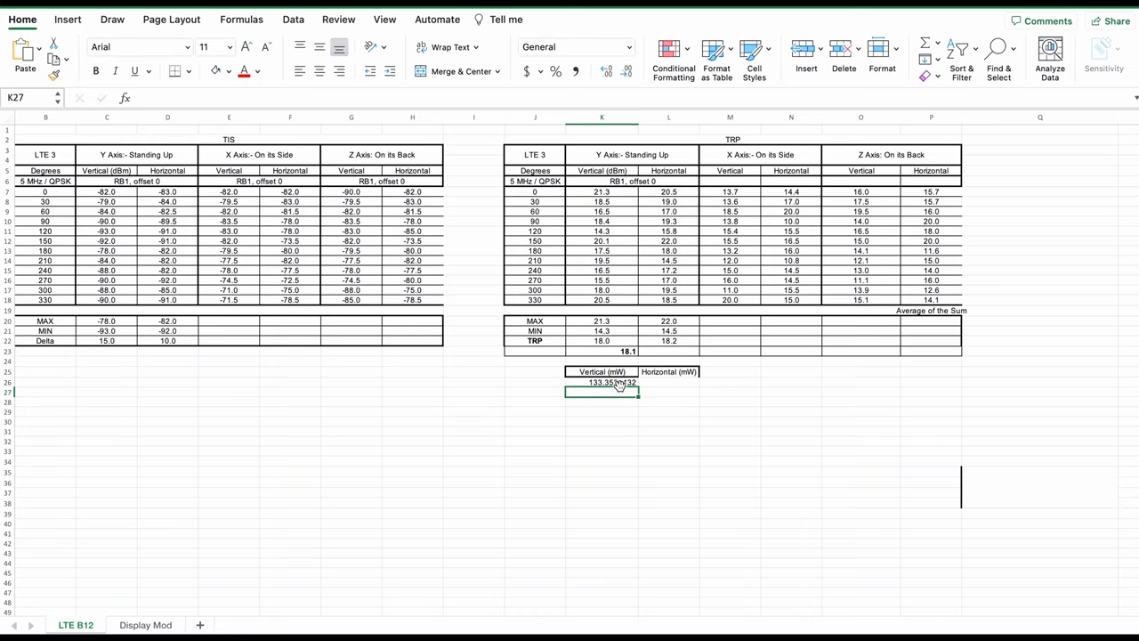
click(602, 383)
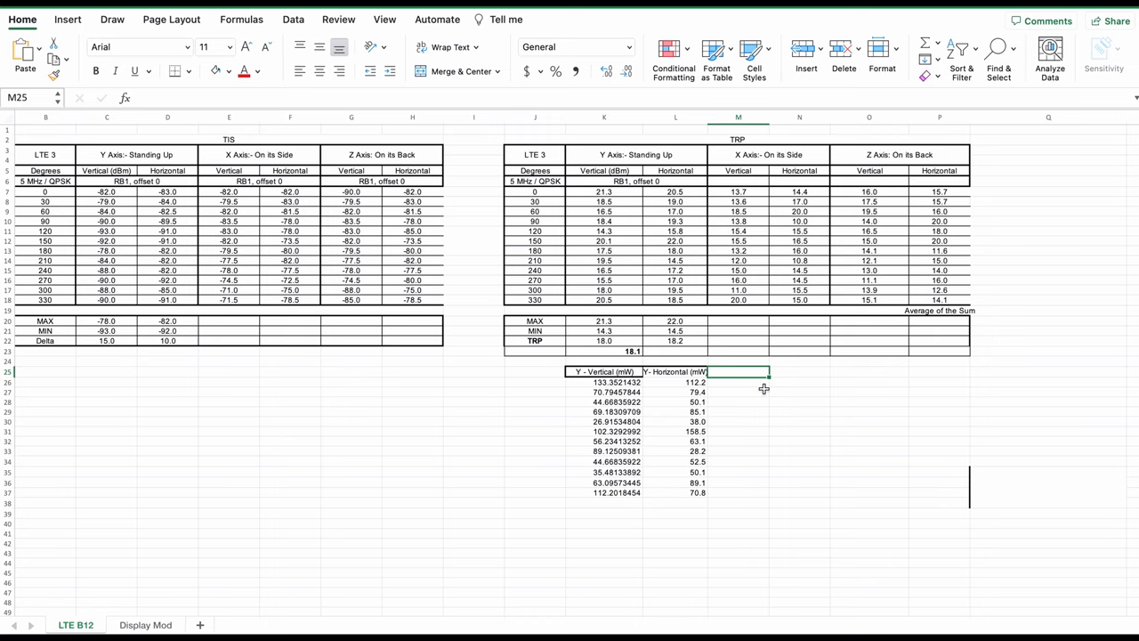
Add a SUM column starting with =SUM(K26,...) and head O25 with 'TRP (dBm)'.
text(SU)
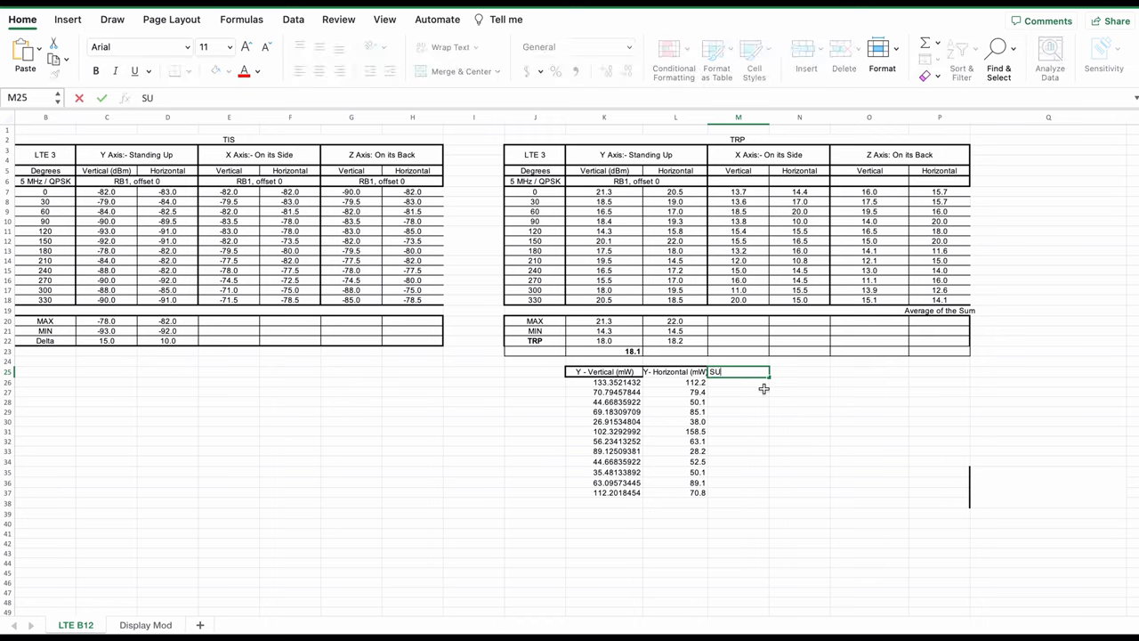
text(=SUM(K26,)
click(799, 382)
text(=AVERAGE(M26:M37))
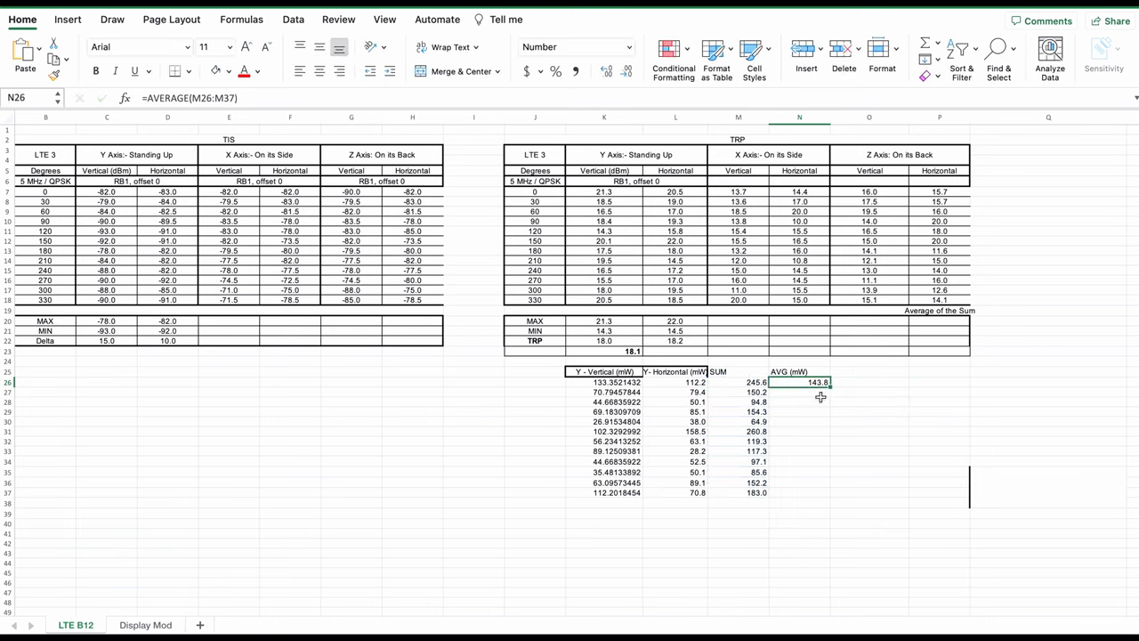
click(868, 372)
text(TRP)
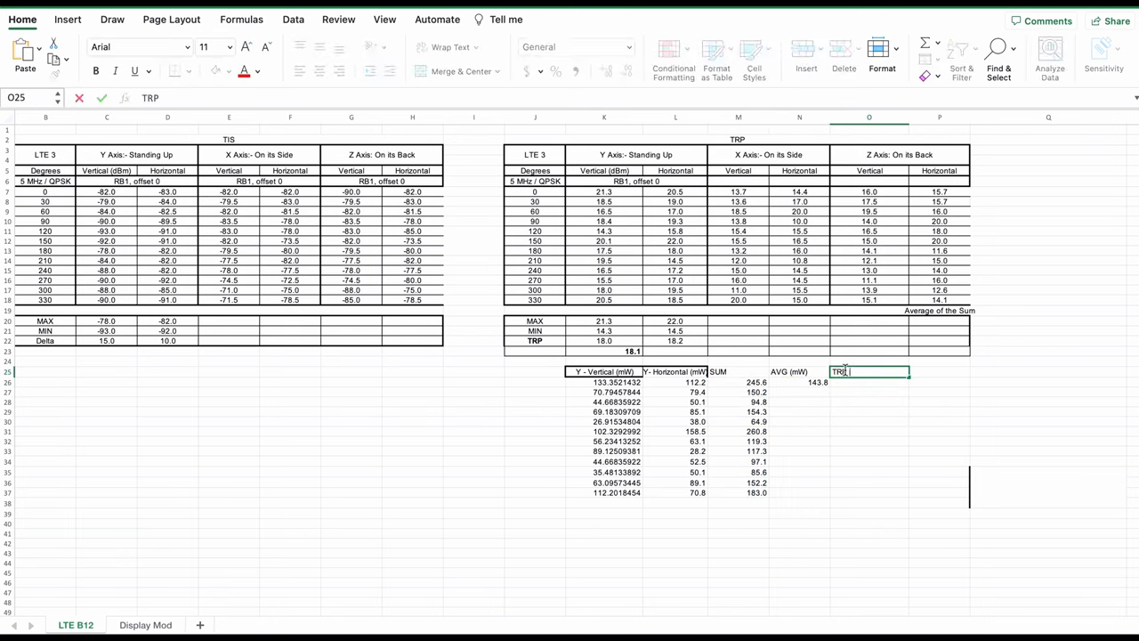
text((dB)
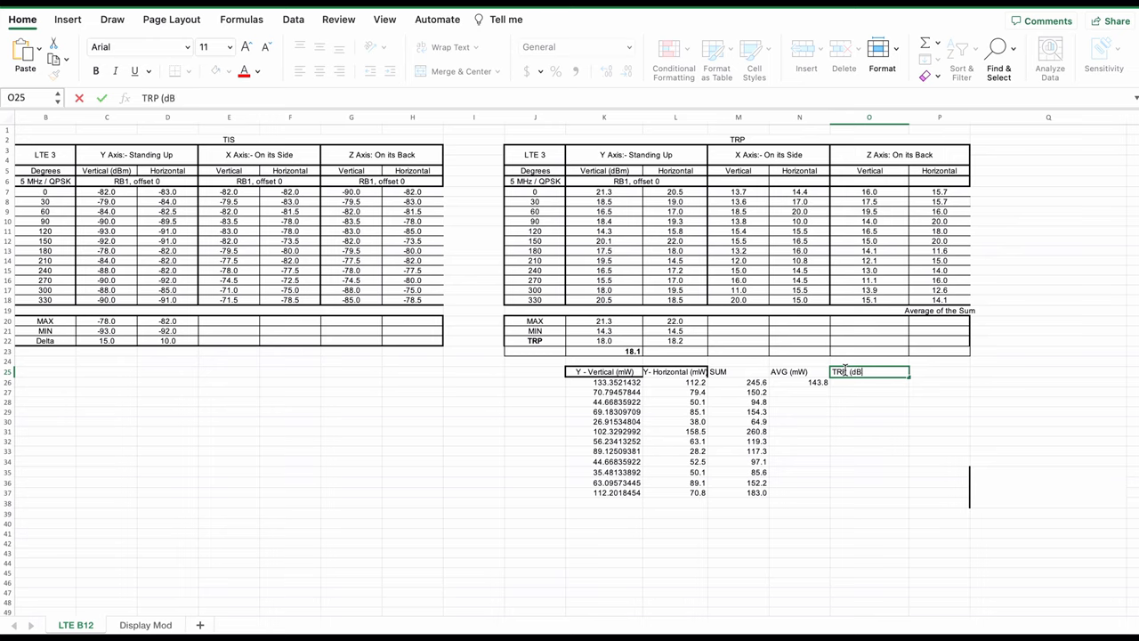
text(m)
click(869, 382)
text(=)
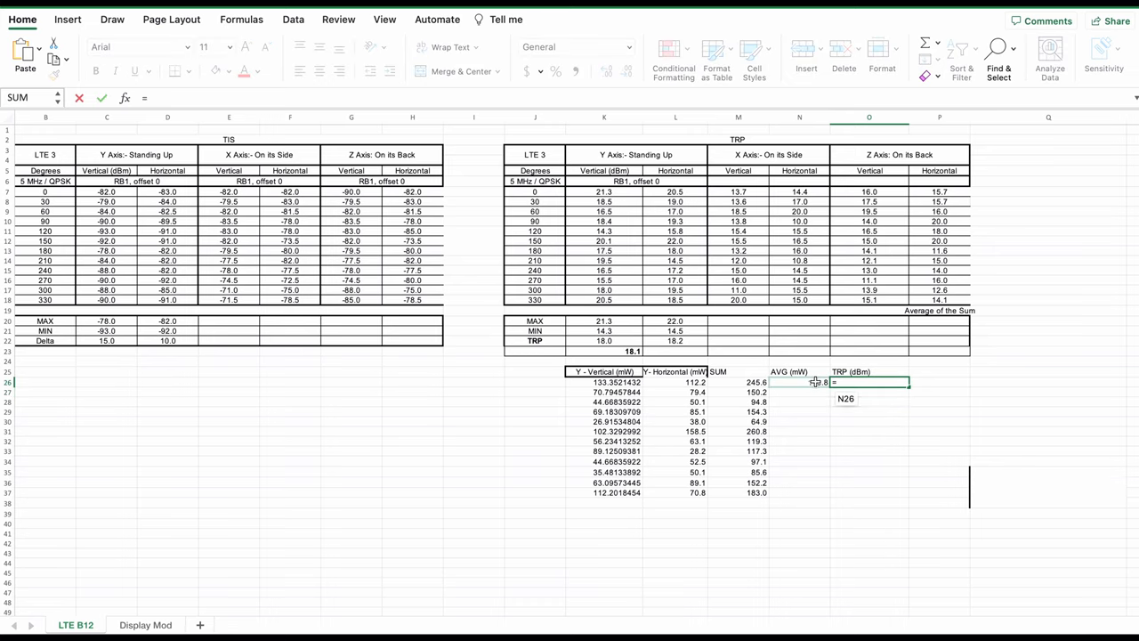
Enter =10*LOG10(N26) in O26 to get the Y-axis TRP of about 21.58 dBm.
text(10*)
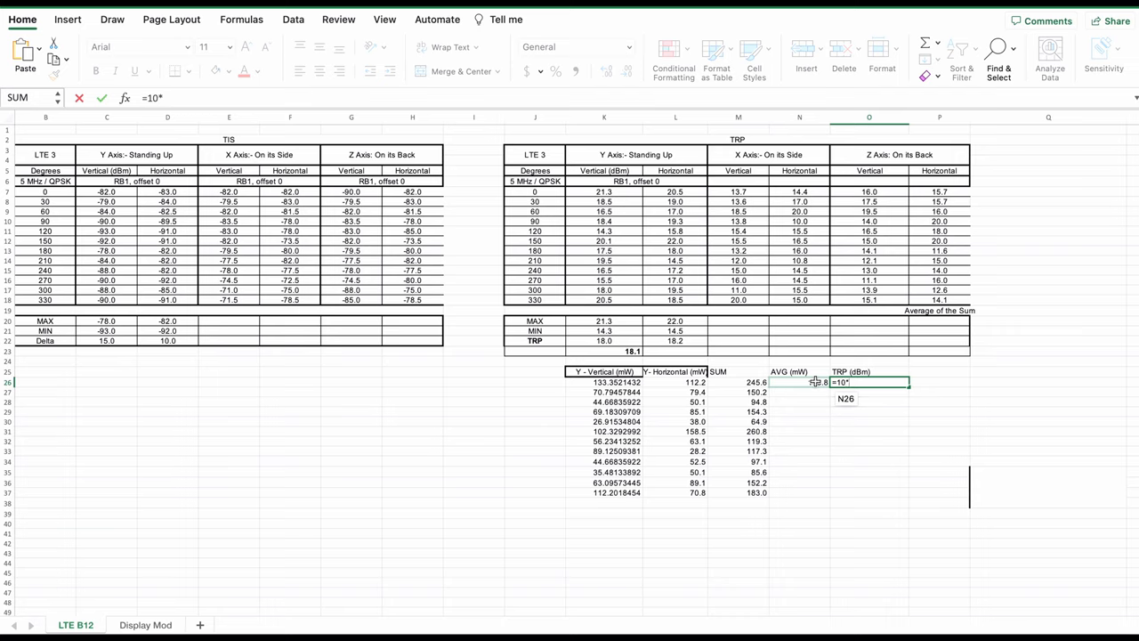
text(lo)
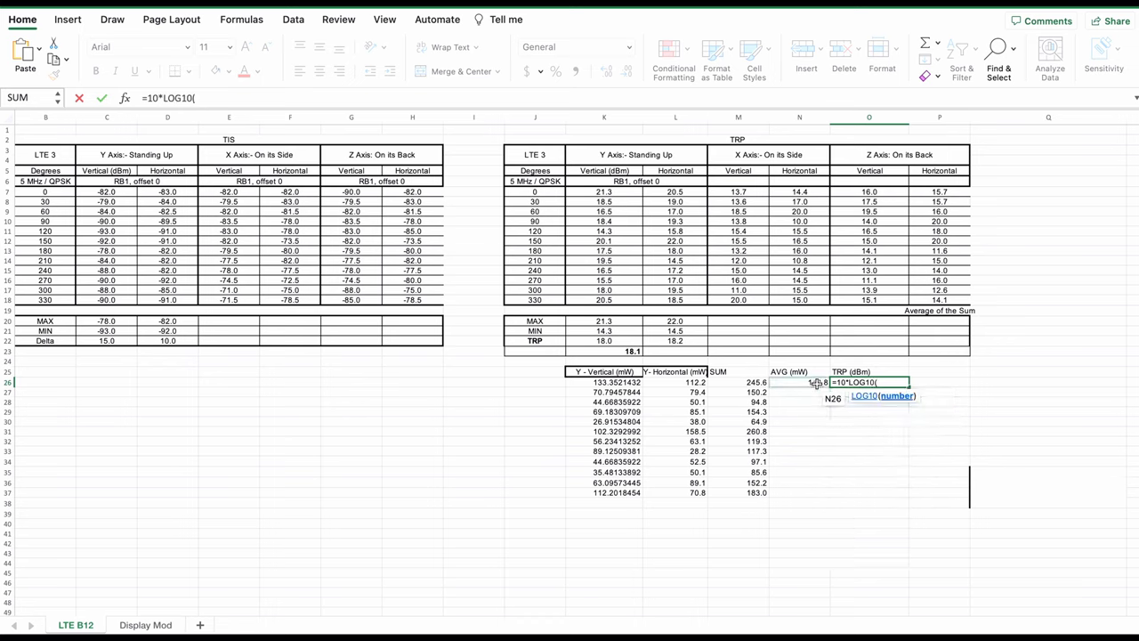
click(799, 399)
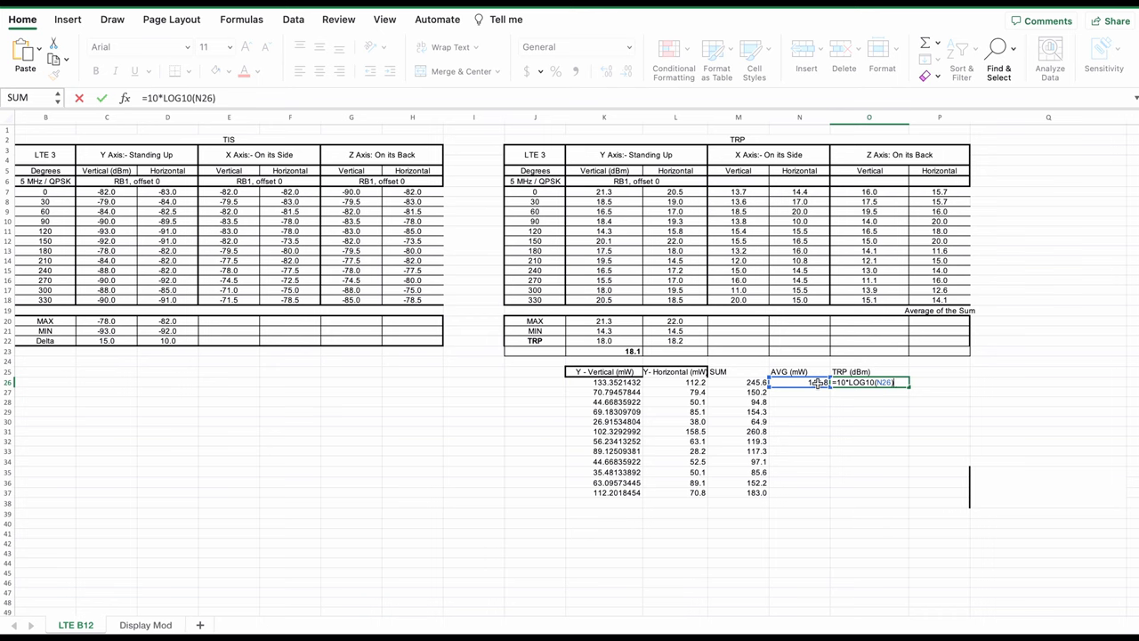
key(Return)
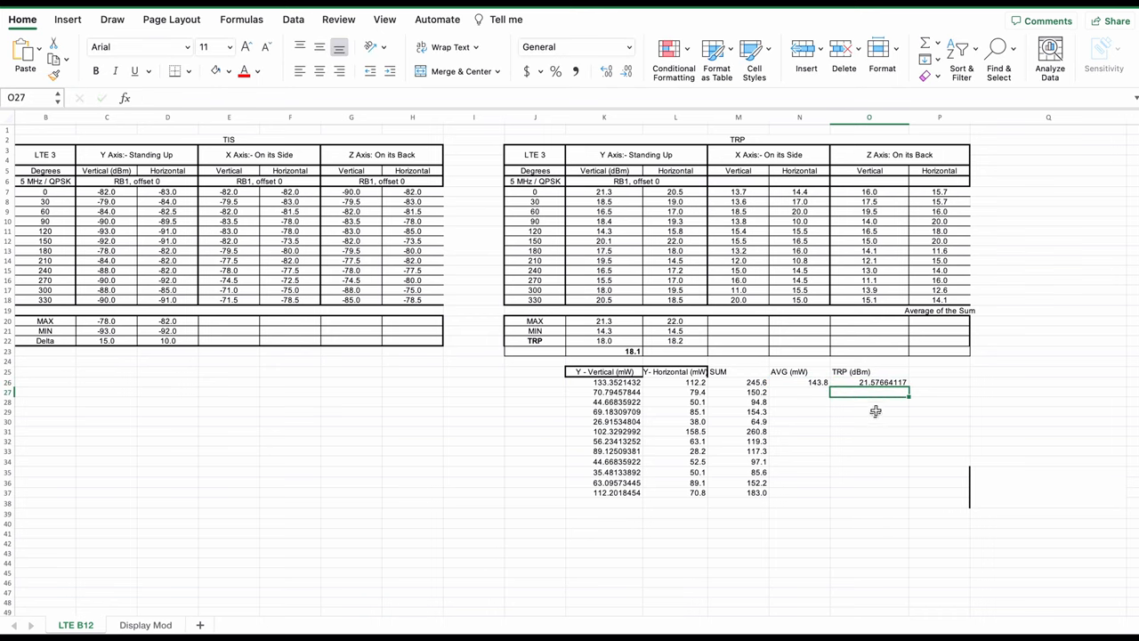
click(868, 381)
text(X)
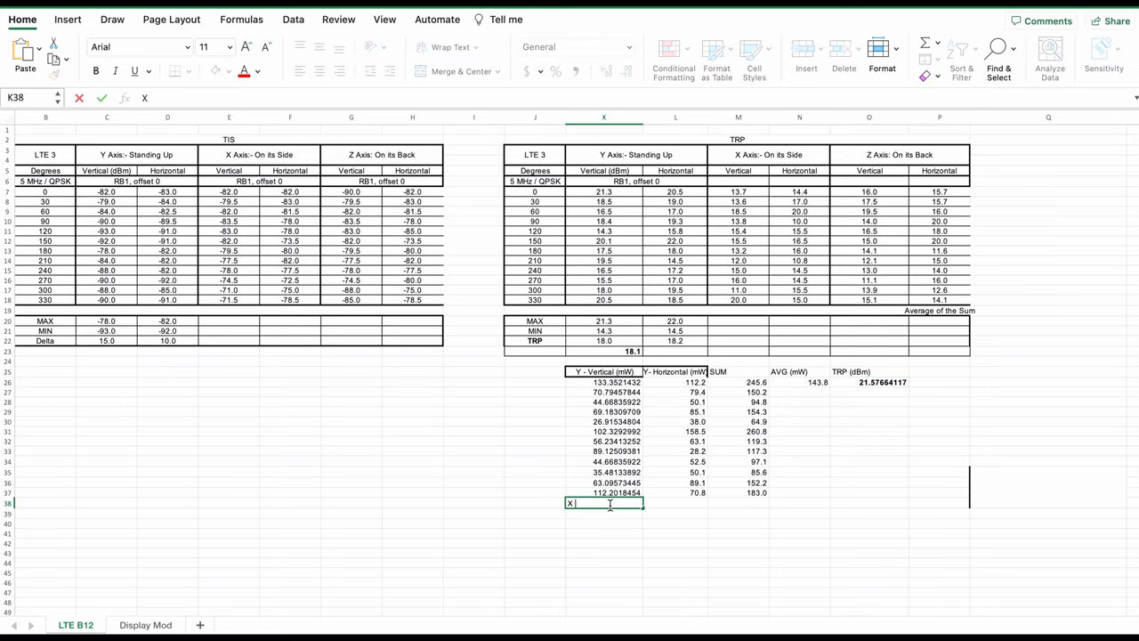
Label X and Z axis mW blocks, prefix the first header with Y, and verify the Z-axis dBm formula.
text(-)
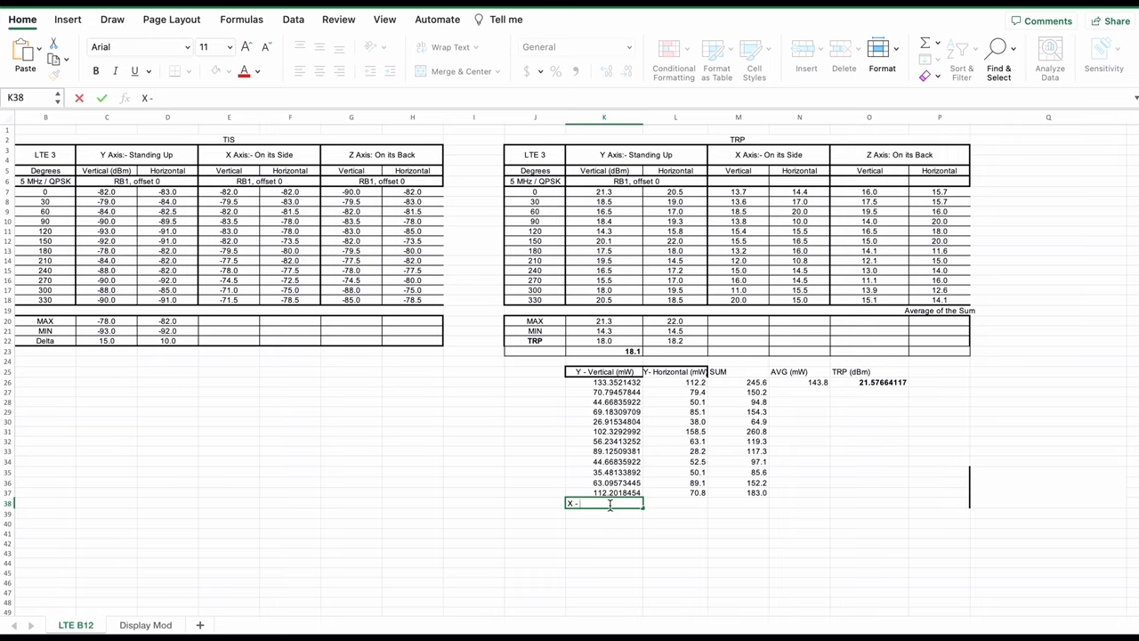
text(Vertical)
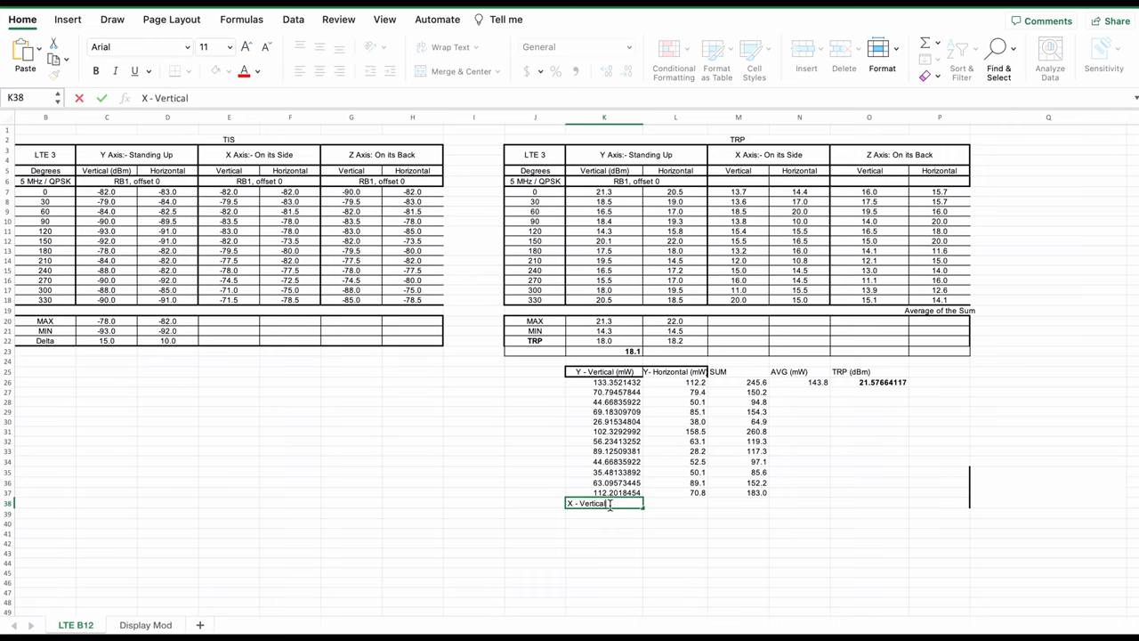
text((mW)
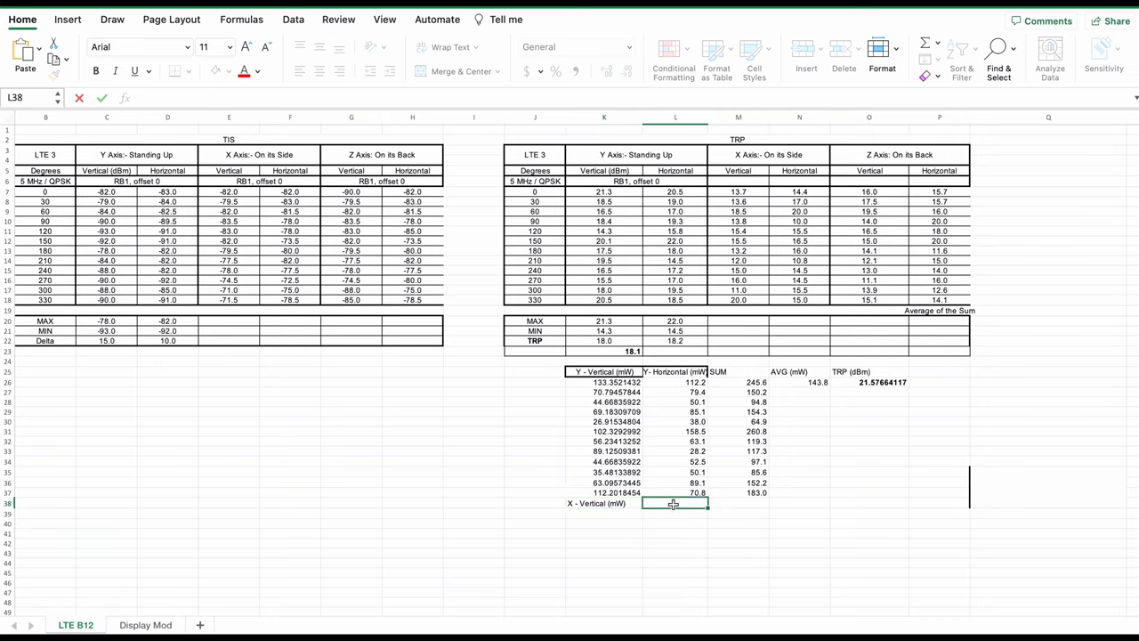
text(Y)
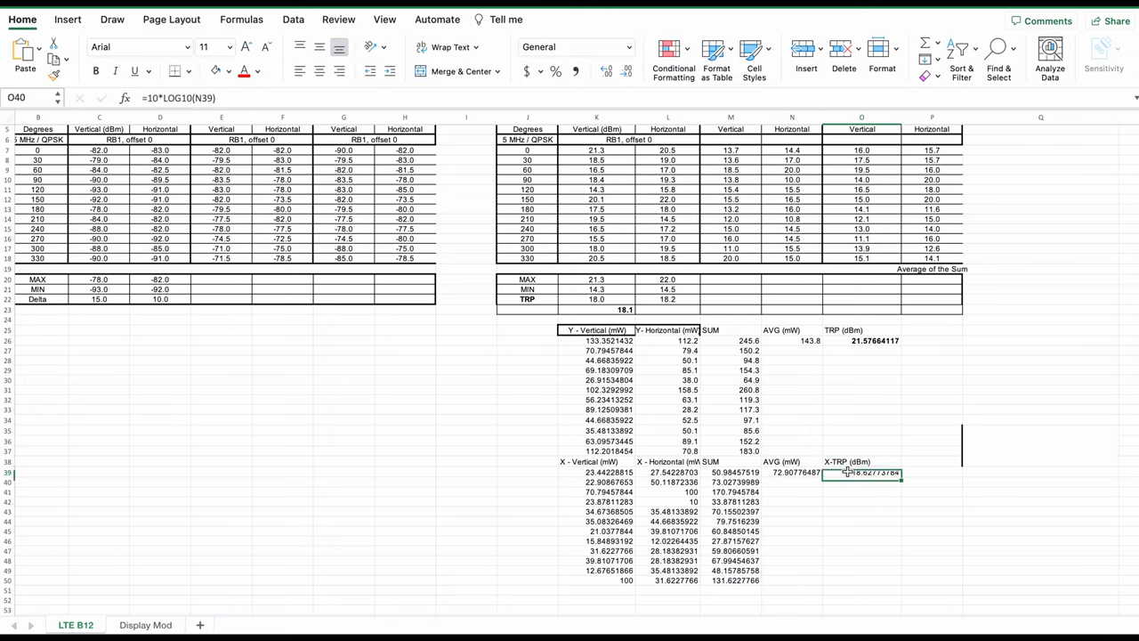
click(862, 511)
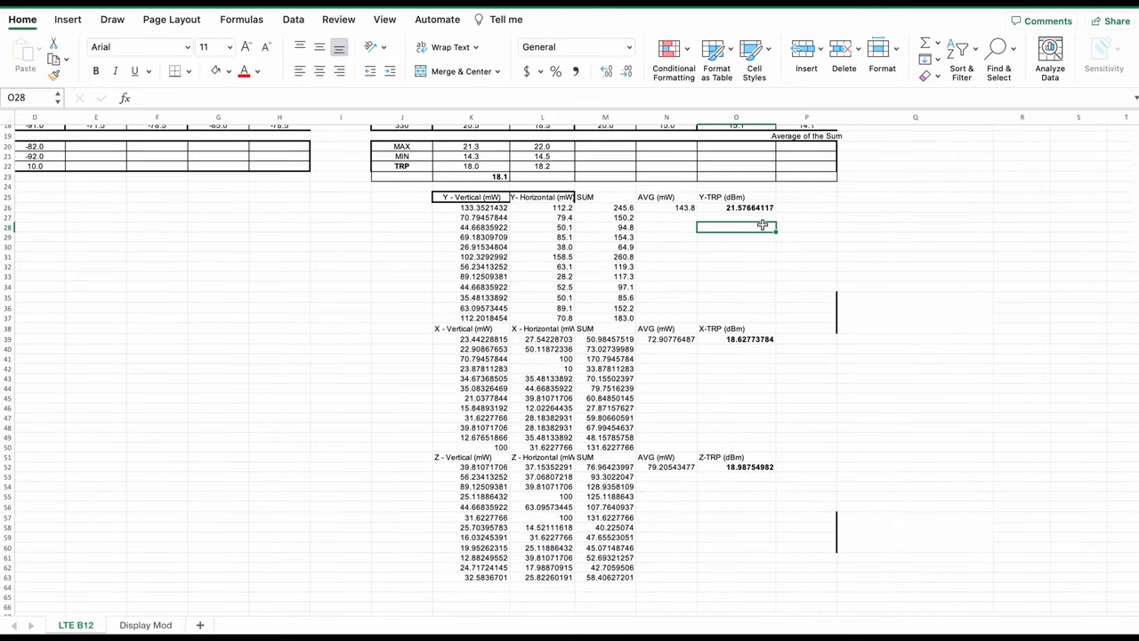
click(737, 466)
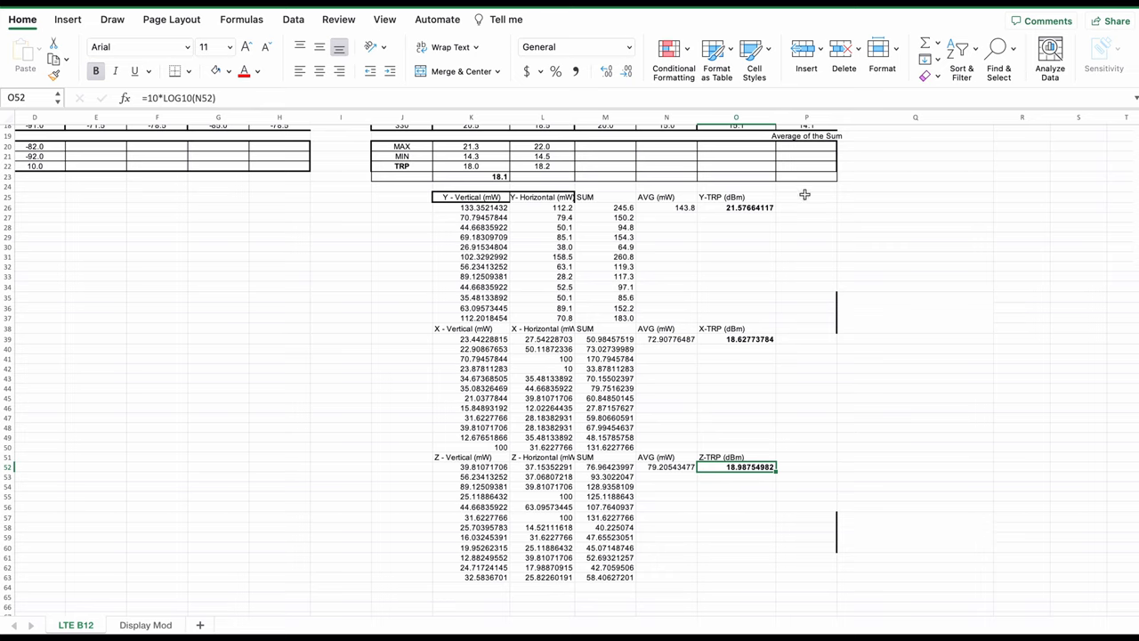
Head P25 with 'TRP' and begin an =AVERAGE formula beneath it.
click(804, 196)
text(=)
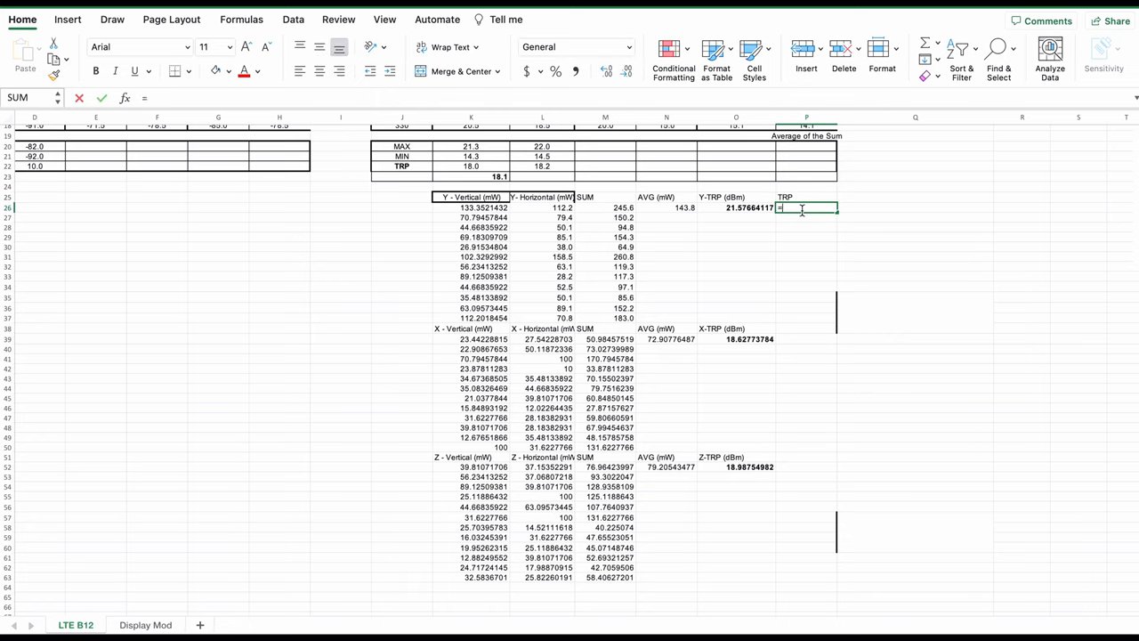
text(AV)
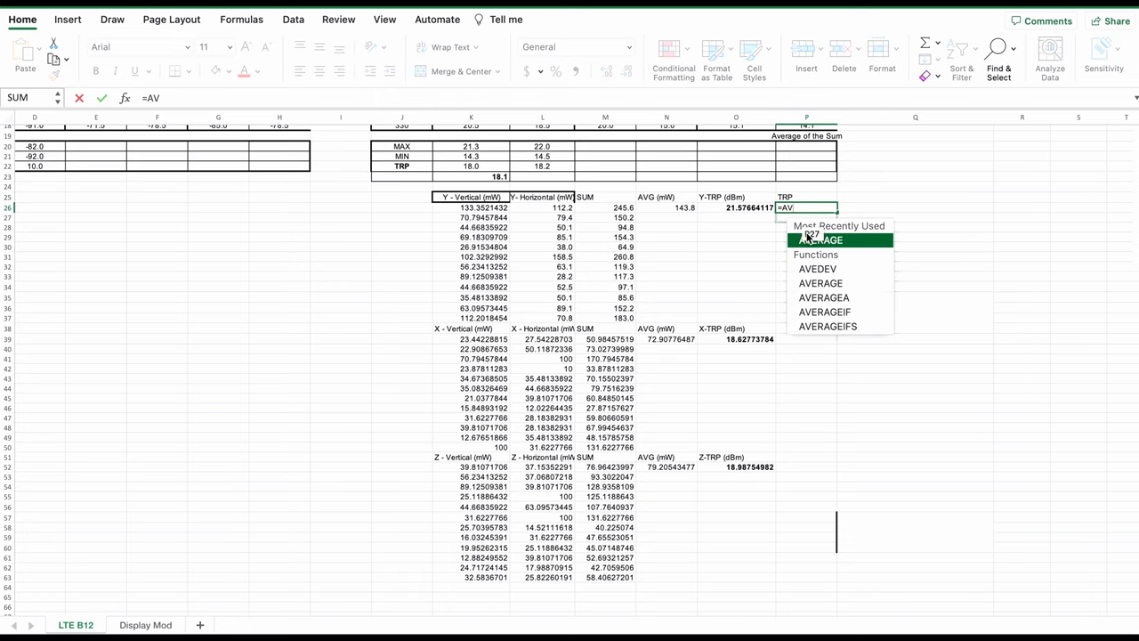